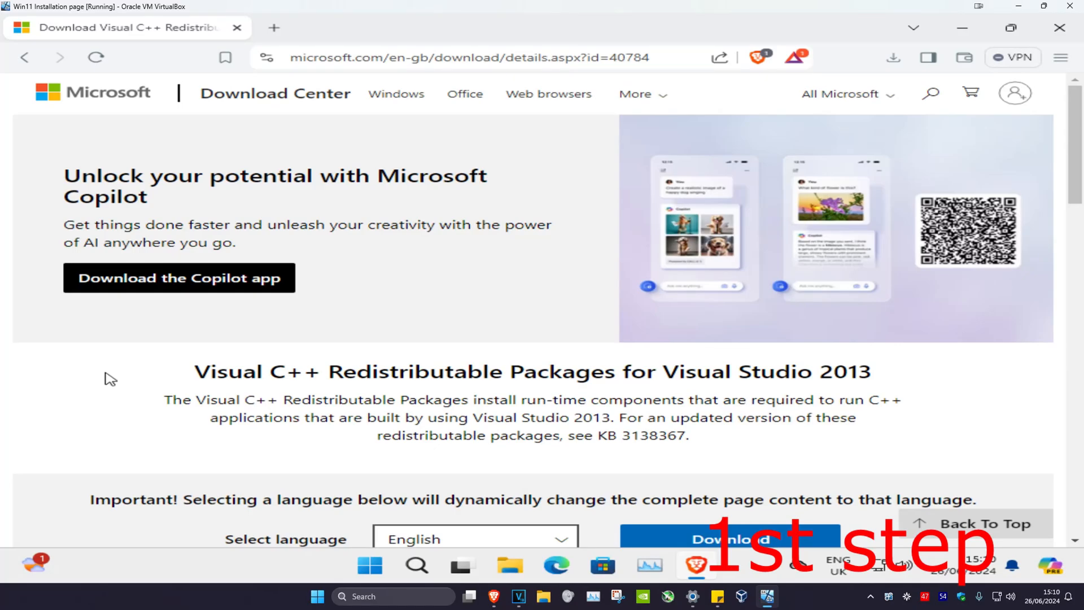
mouse_move(386, 271)
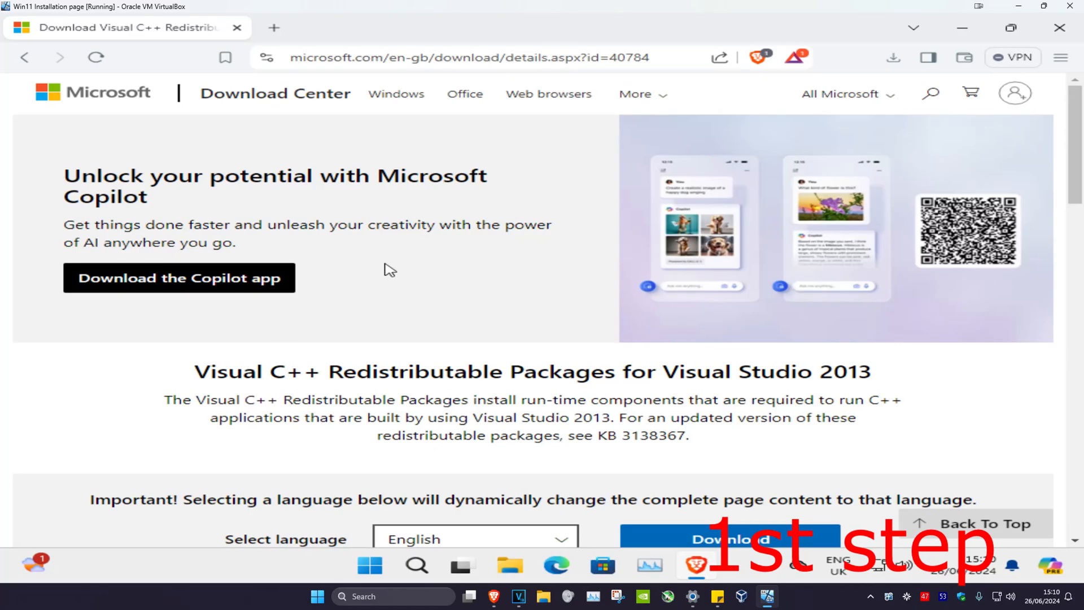
Reveal the downloadable file list (arm, x64, x86) on the Visual C++ 2013 Redistributable page.
click(724, 538)
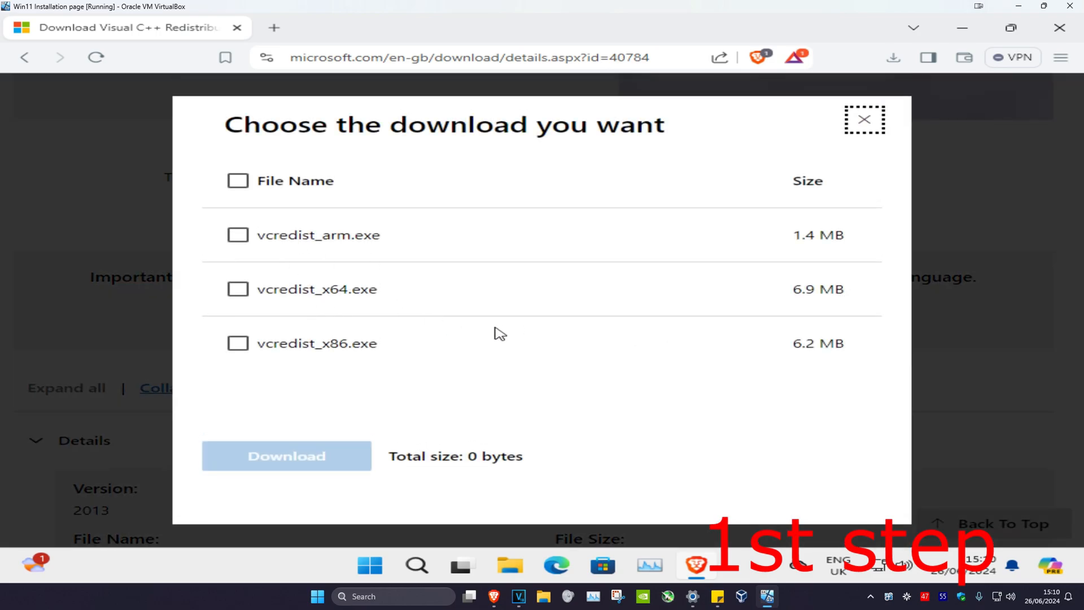
click(417, 565)
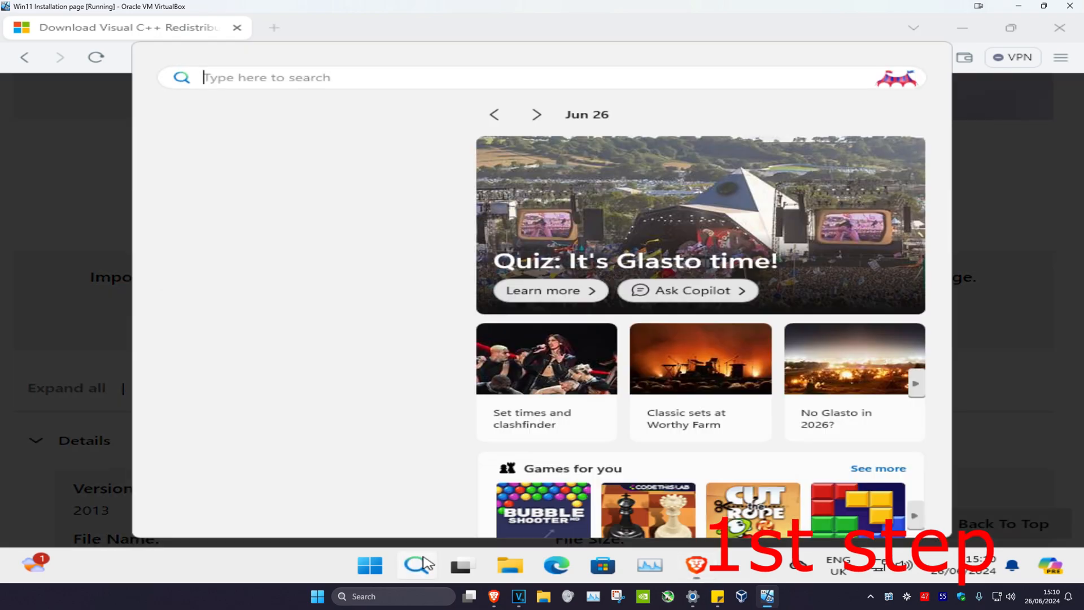
text(system information)
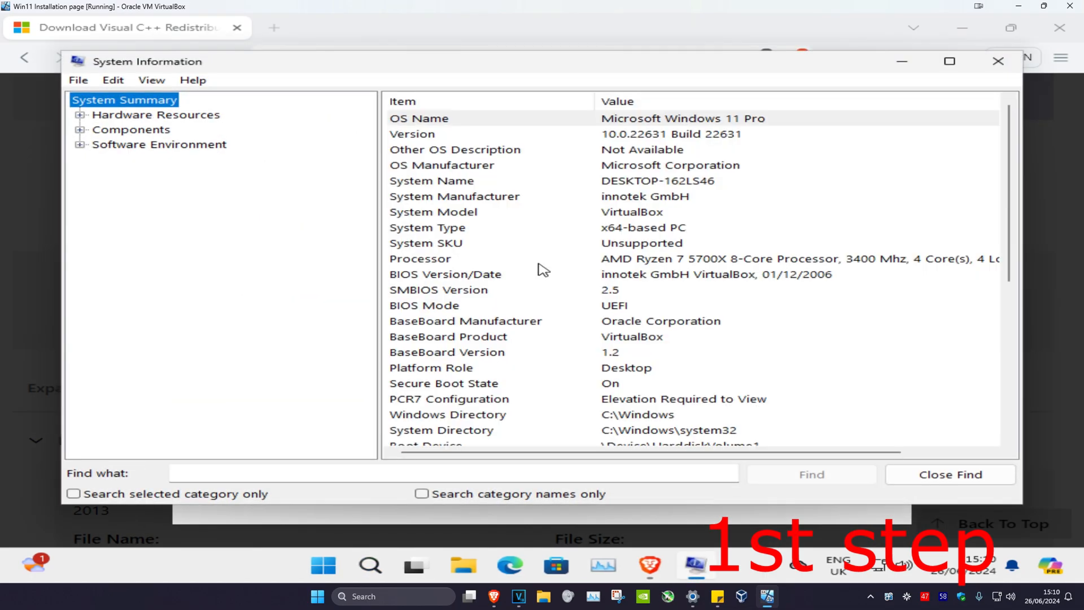
click(427, 229)
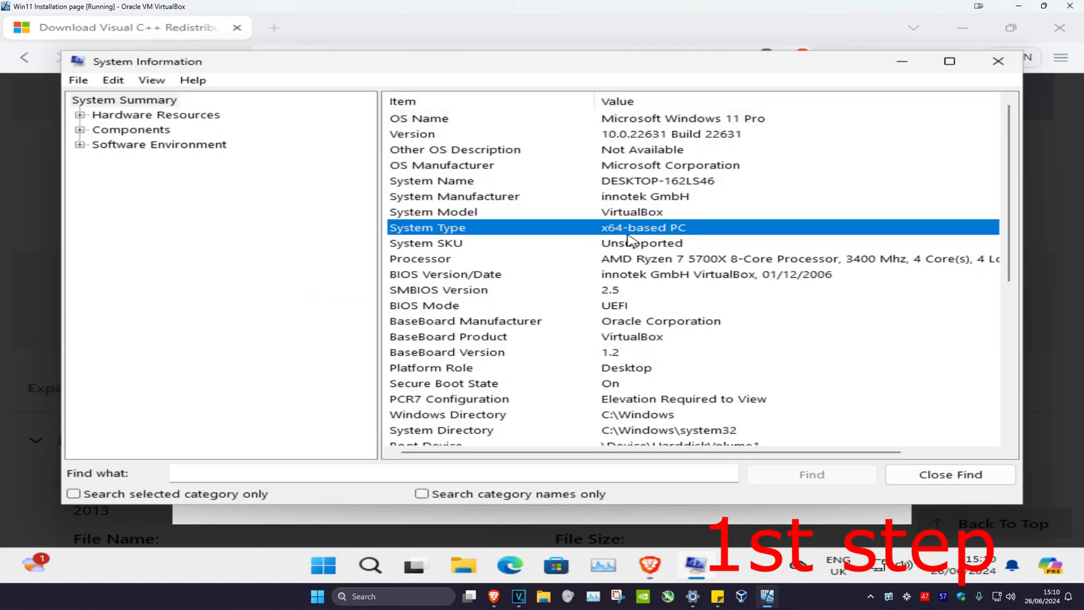
mouse_move(565, 246)
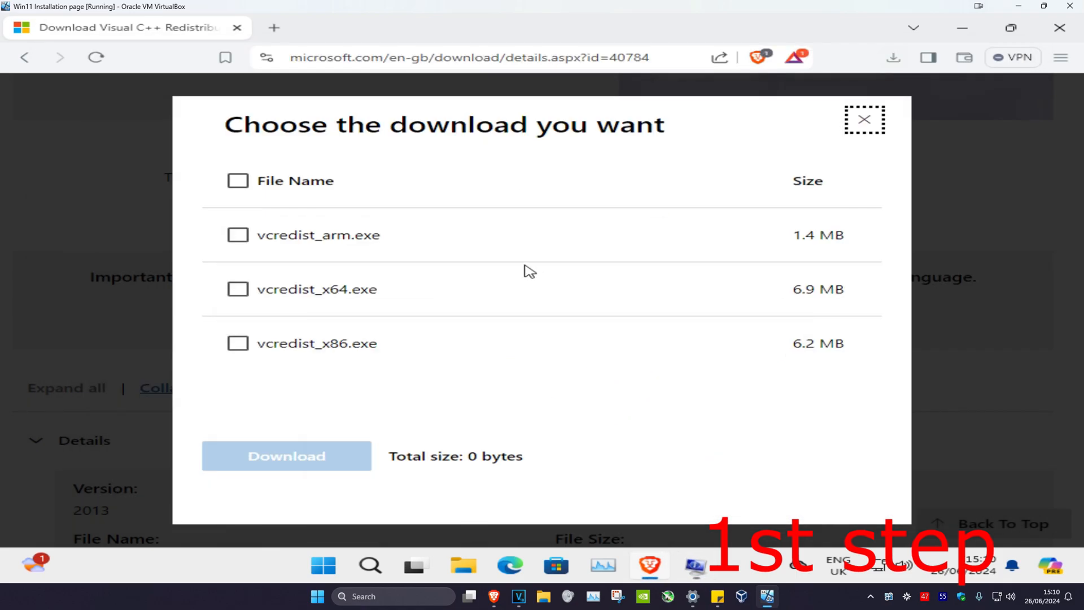
Tick vcredist_x64.exe and download the 64-bit installer (6.9 MB).
click(237, 289)
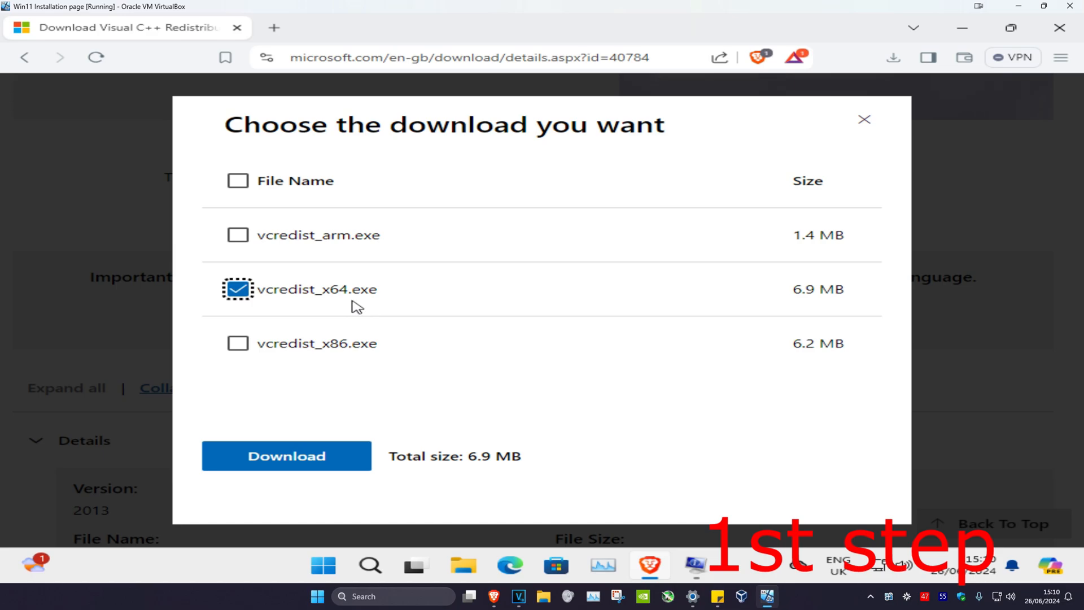
mouse_move(339, 352)
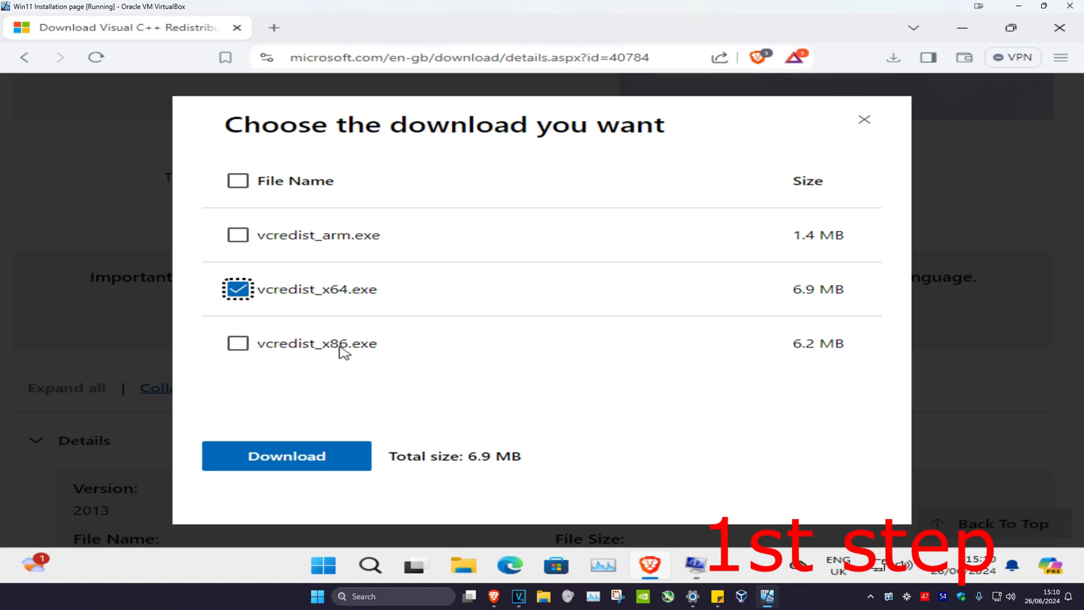
click(287, 455)
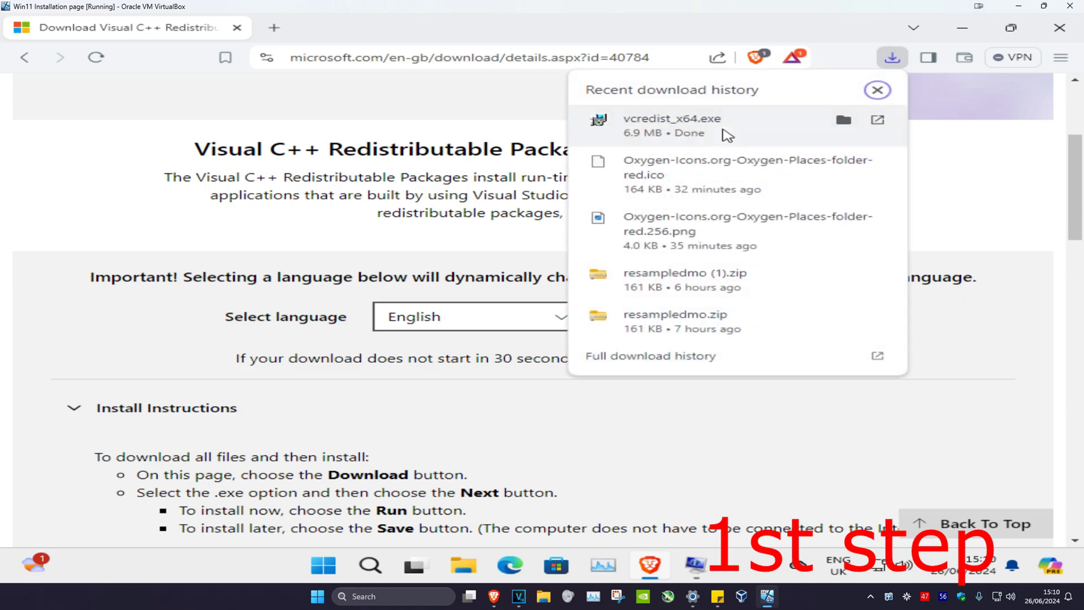
Launch vcredist_x64.exe, accept the license terms and start the install, allowing UAC.
double_click(659, 119)
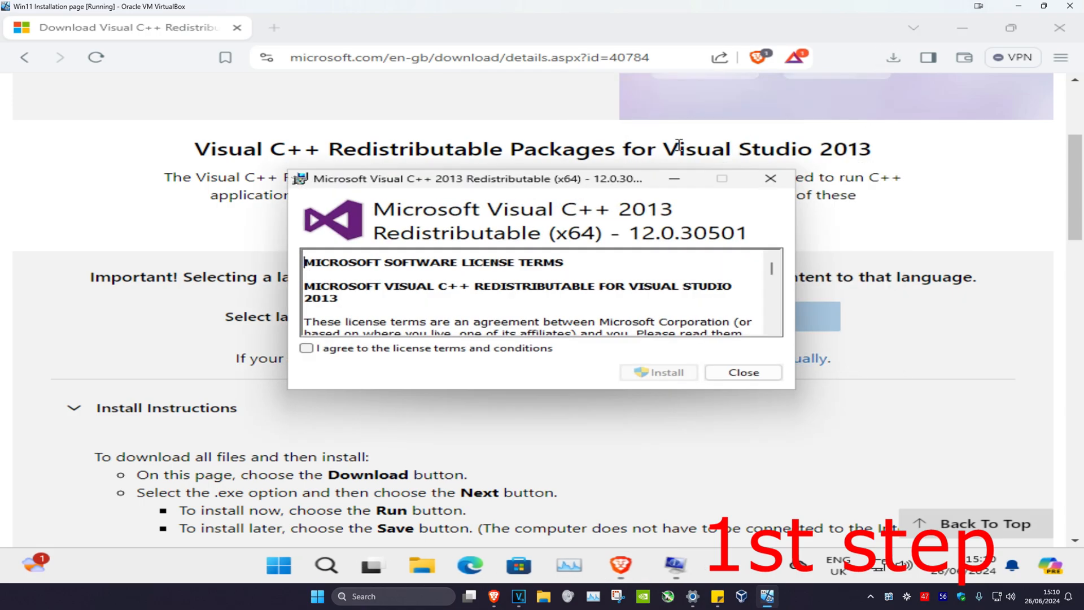
click(307, 348)
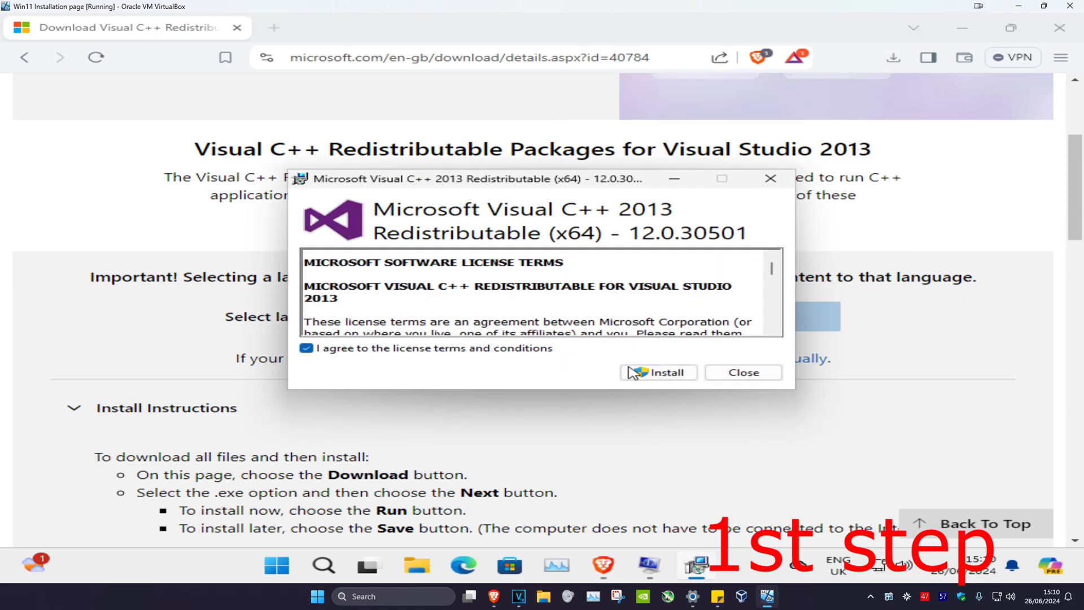
click(664, 372)
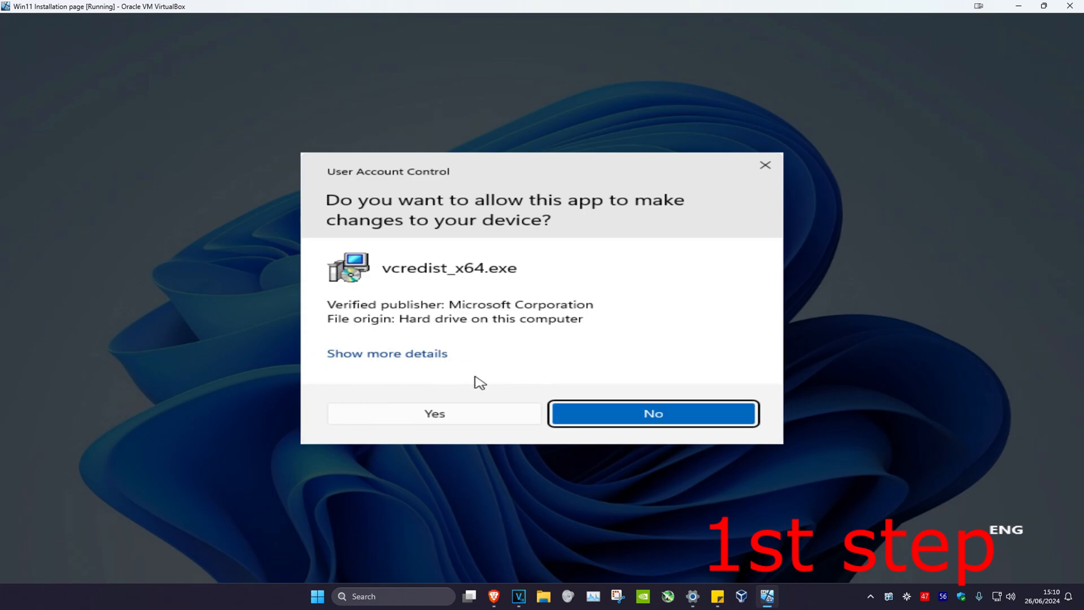
click(434, 414)
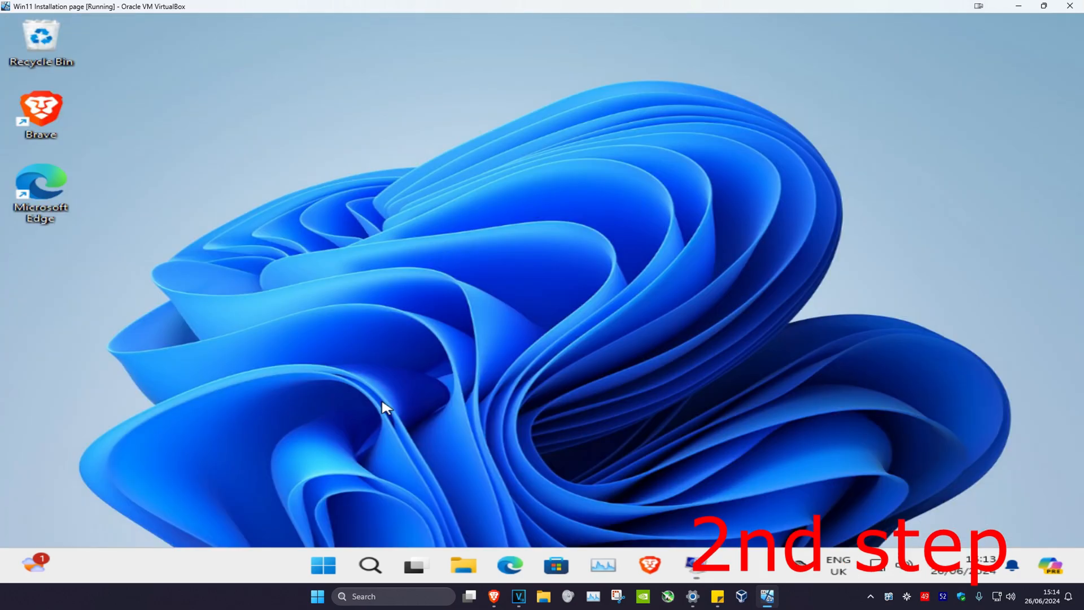
Start an administrator Command Prompt from a search for cmd, approving UAC.
text(cmd)
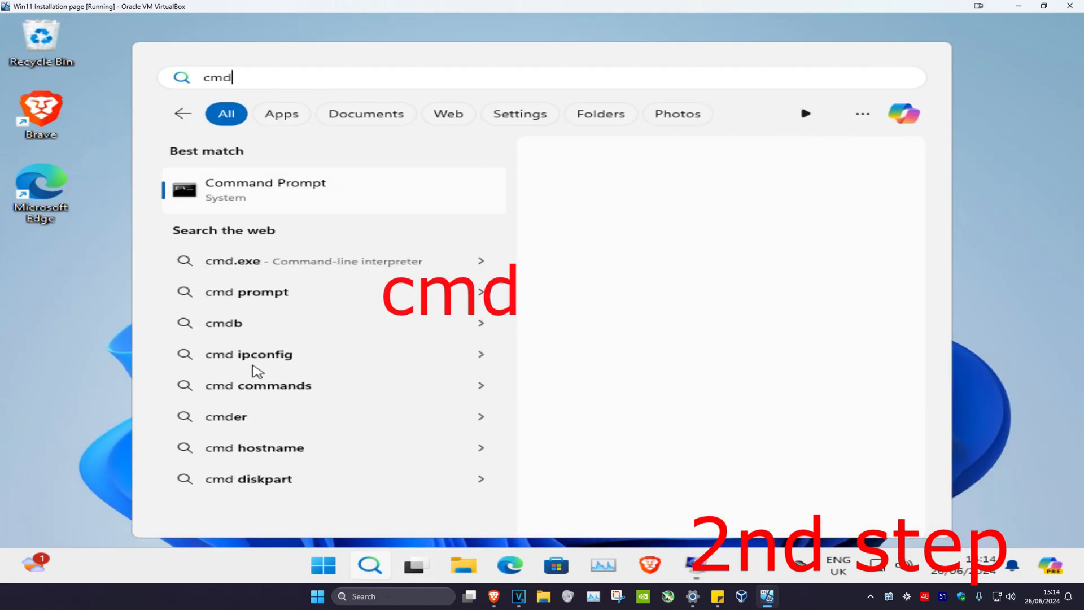
click(265, 189)
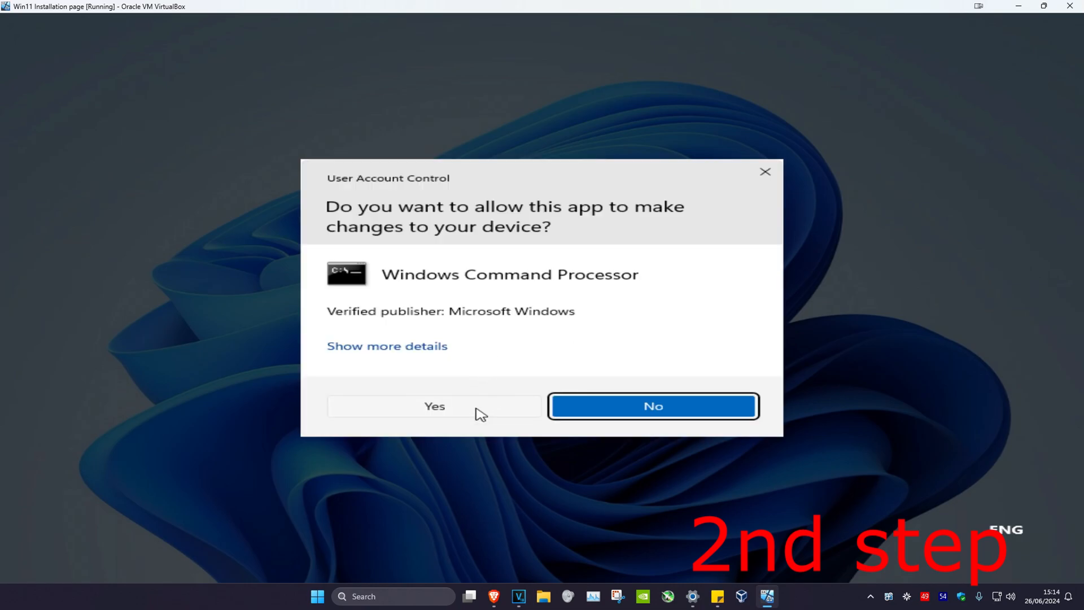
click(434, 406)
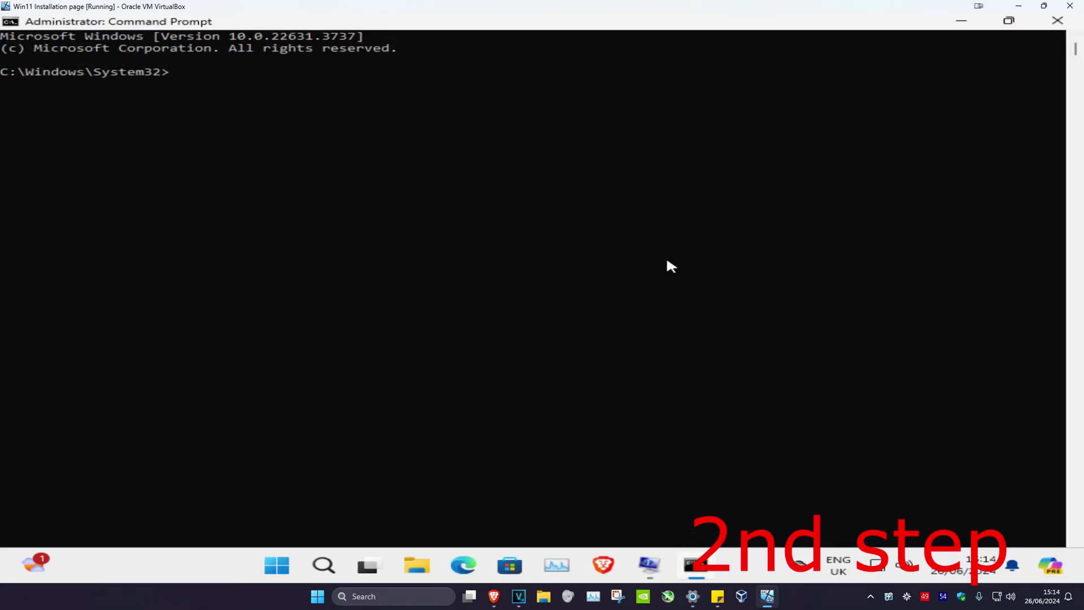
Run the sfc /scannow system file scan.
text(sfc /scann)
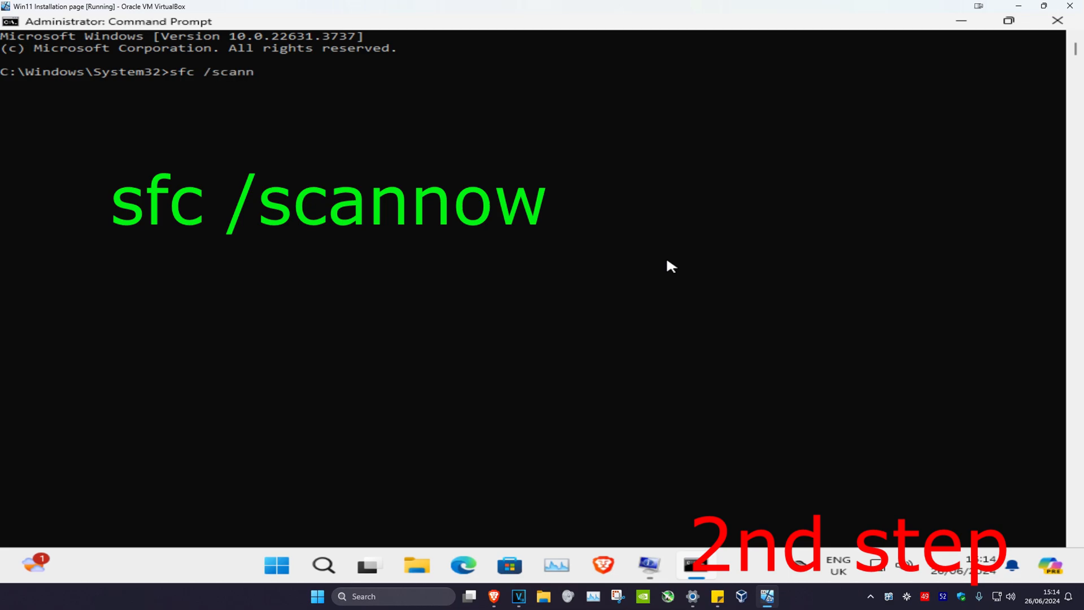
key(Enter)
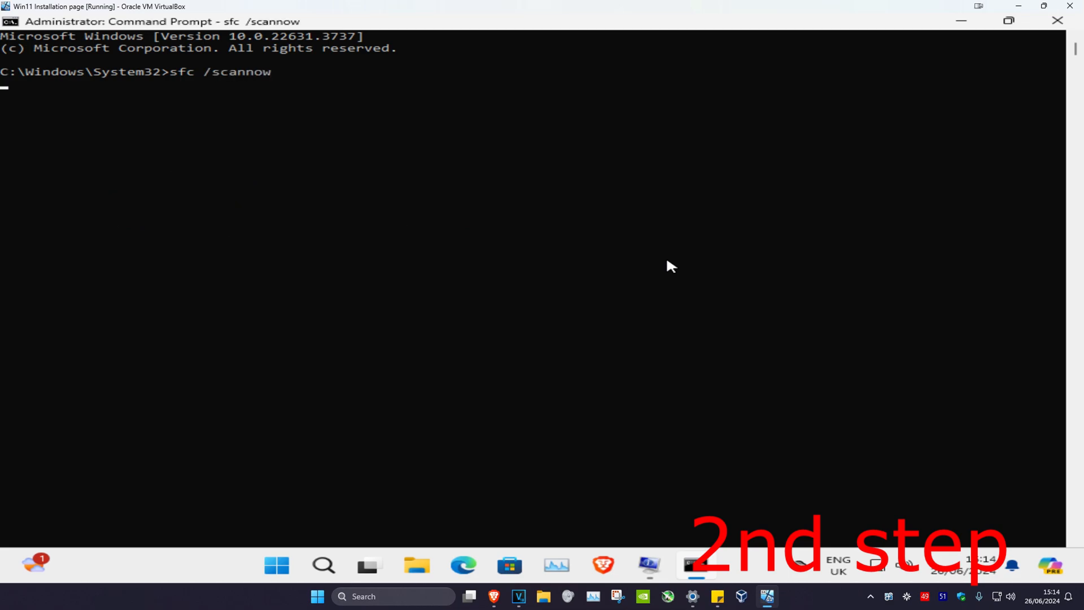
While the scan runs, start a second administrator Command Prompt via search for cmd, approving UAC.
click(323, 565)
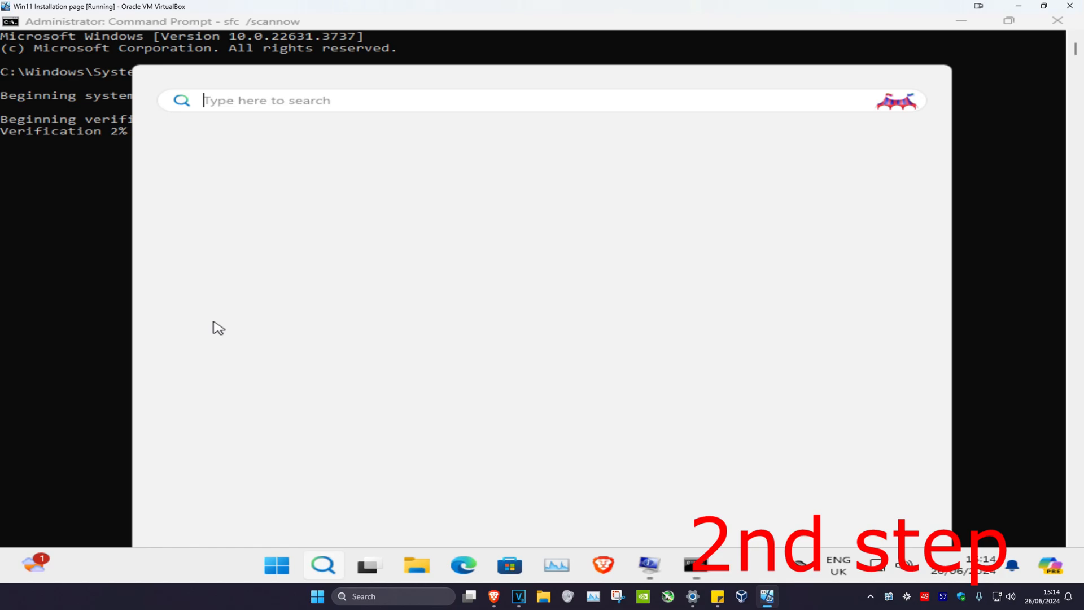
text(cmd)
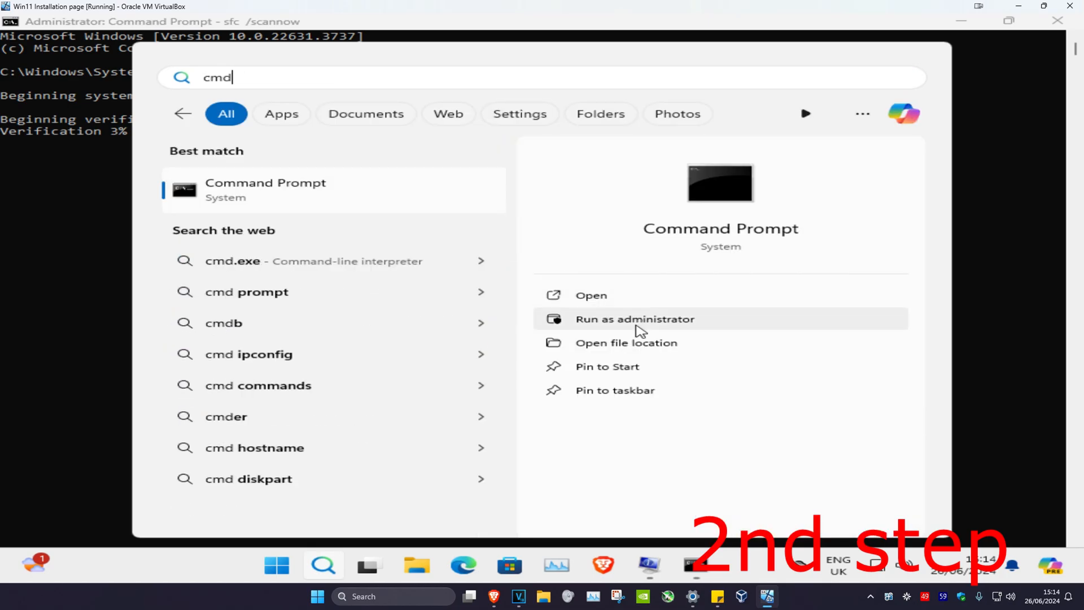
click(634, 319)
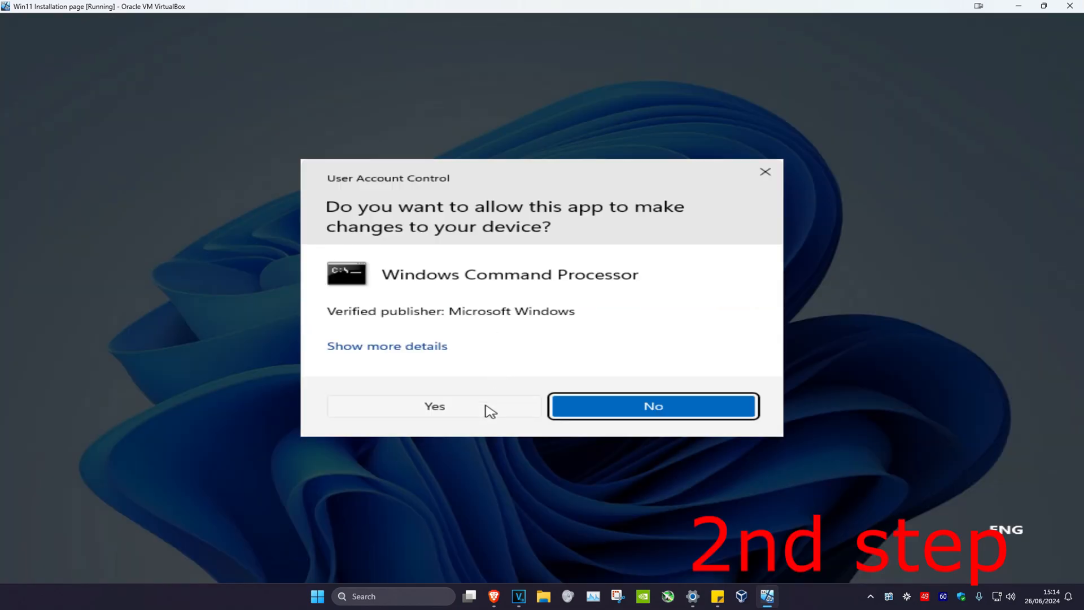
click(434, 406)
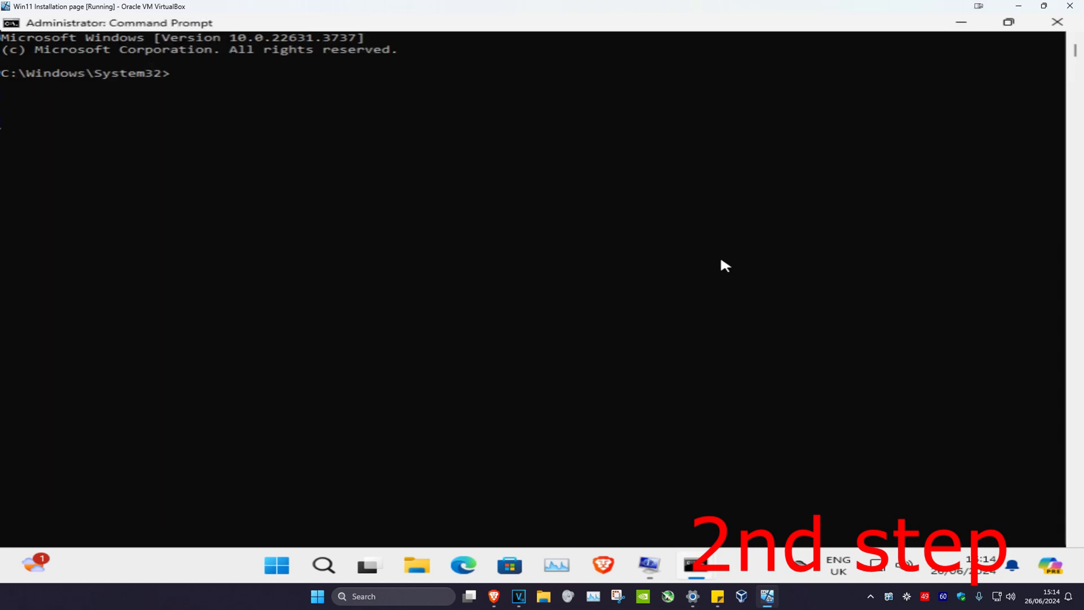
Begin entering the chkdsk command, reaching "chkdsk /" so far.
text(ch)
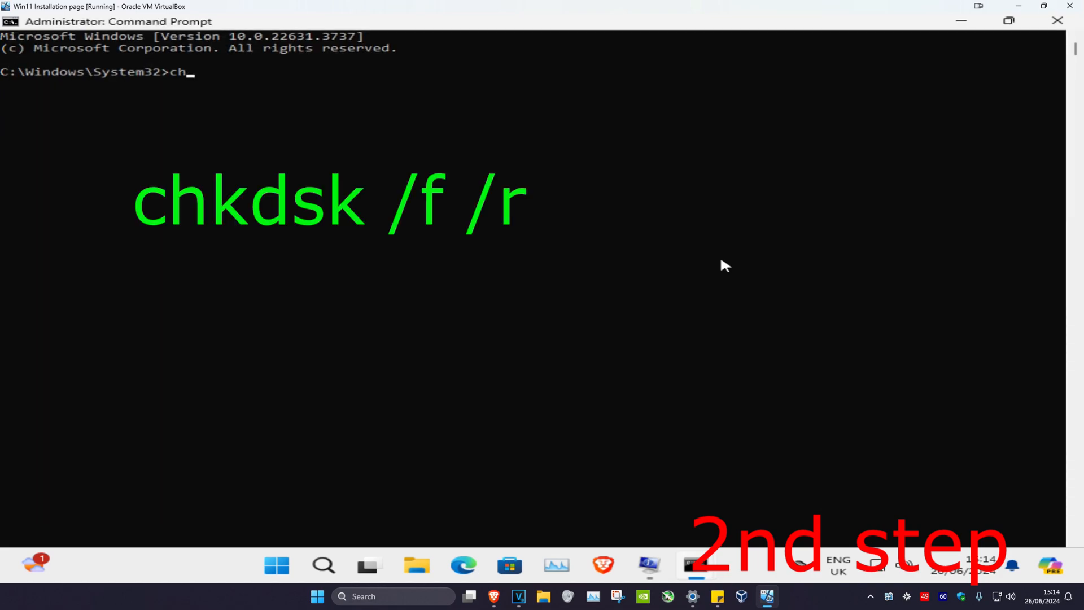
text(kdsk /)
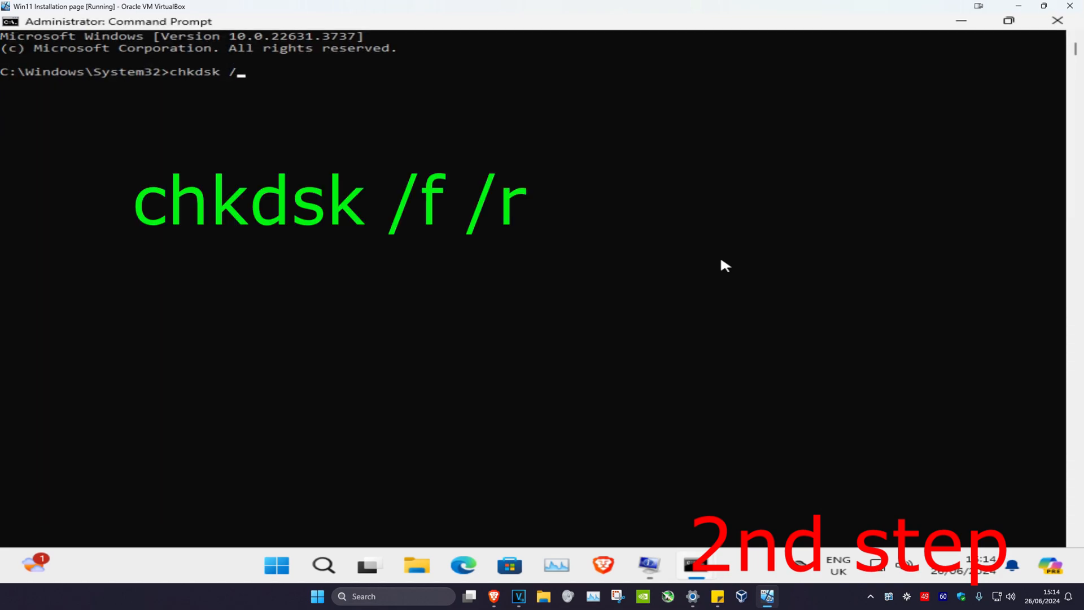